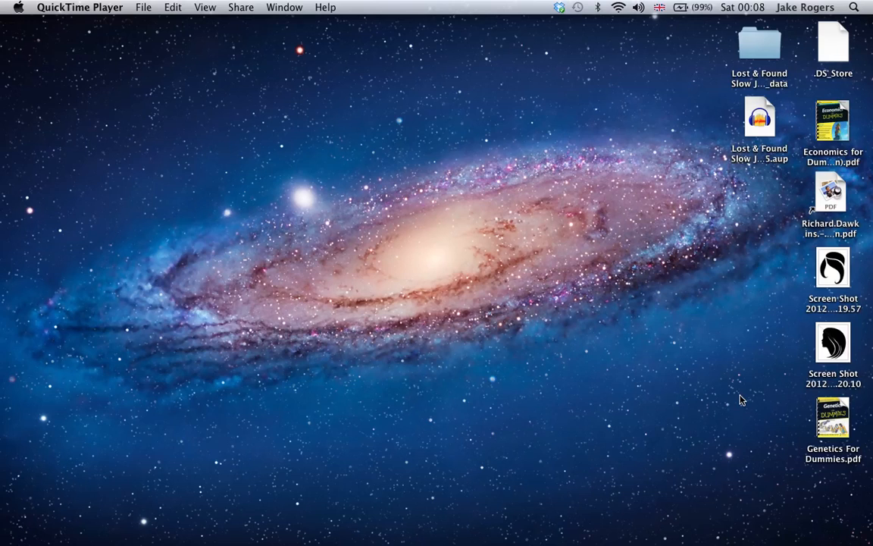
mouse_move(564, 344)
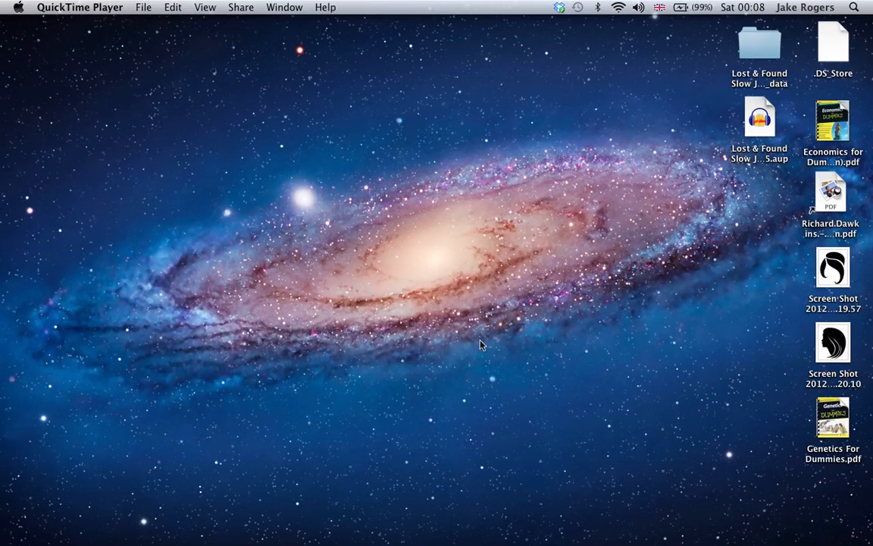
Play We Found Love and scrub playback to around 0:51 to locate the intended start.
left_click(392, 518)
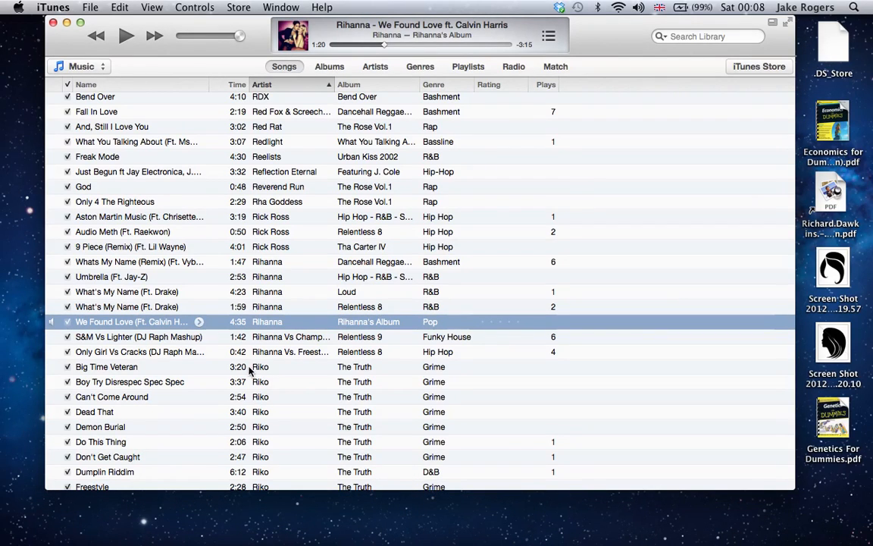
mouse_move(152, 324)
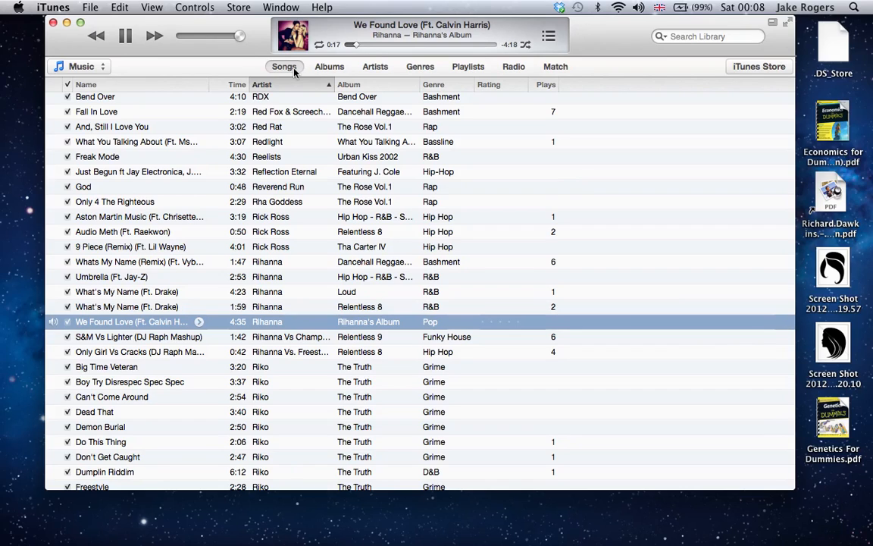
left_click(125, 36)
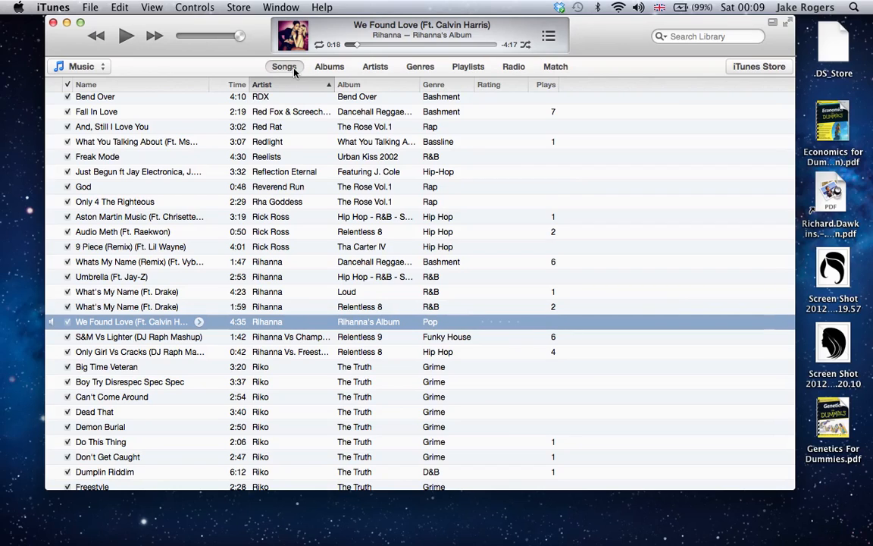
mouse_move(326, 55)
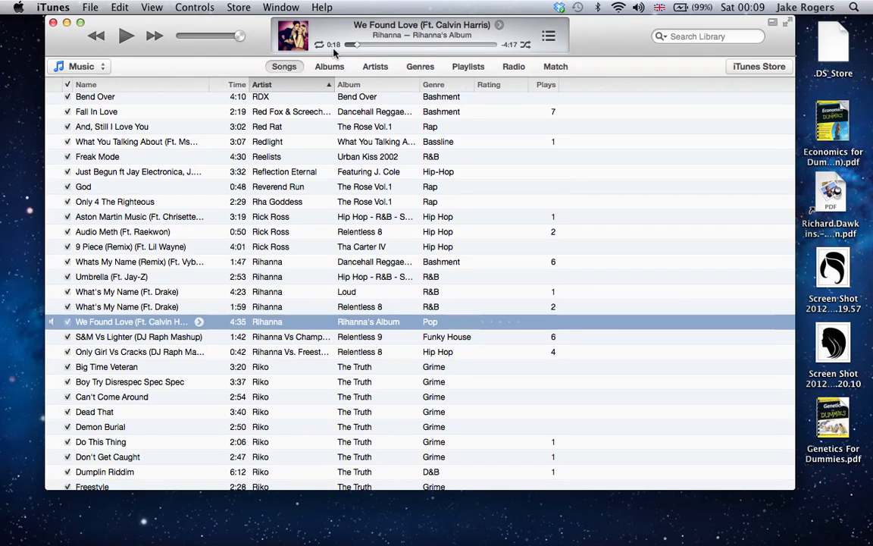
left_click(128, 36)
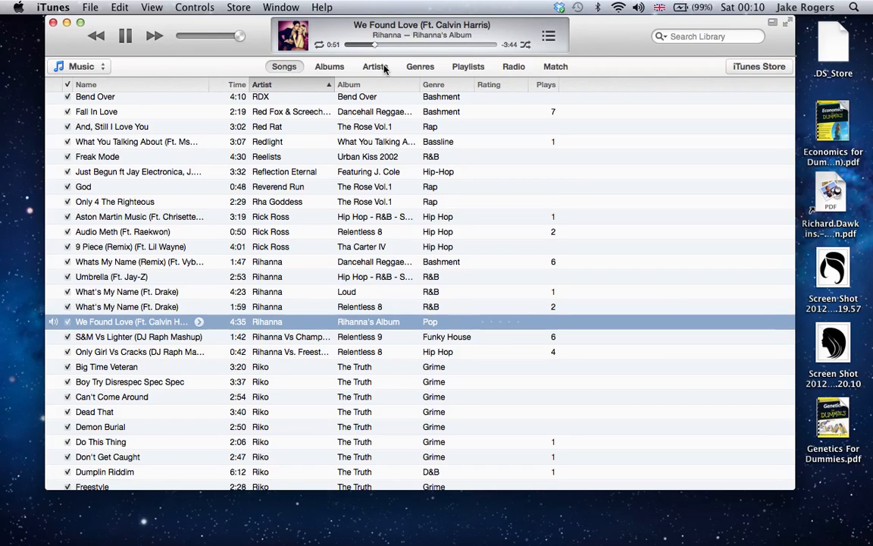
left_click(125, 37)
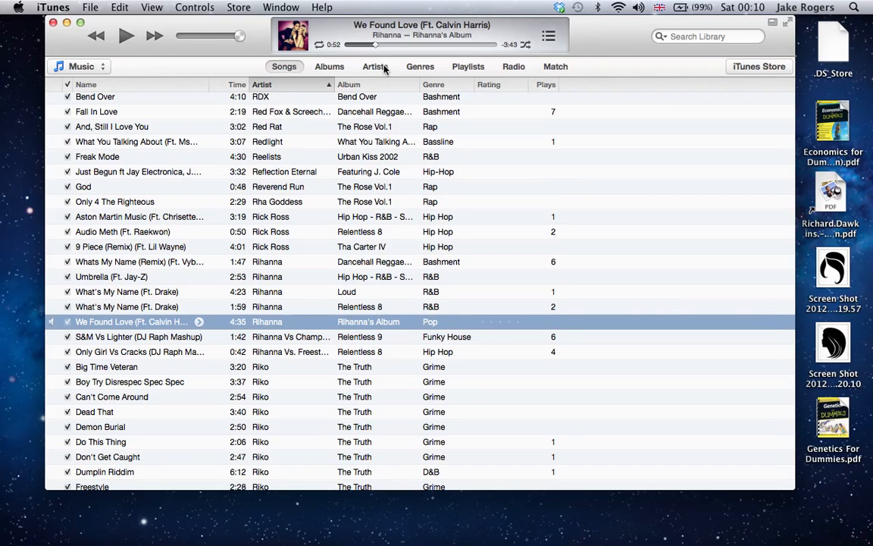
mouse_move(367, 49)
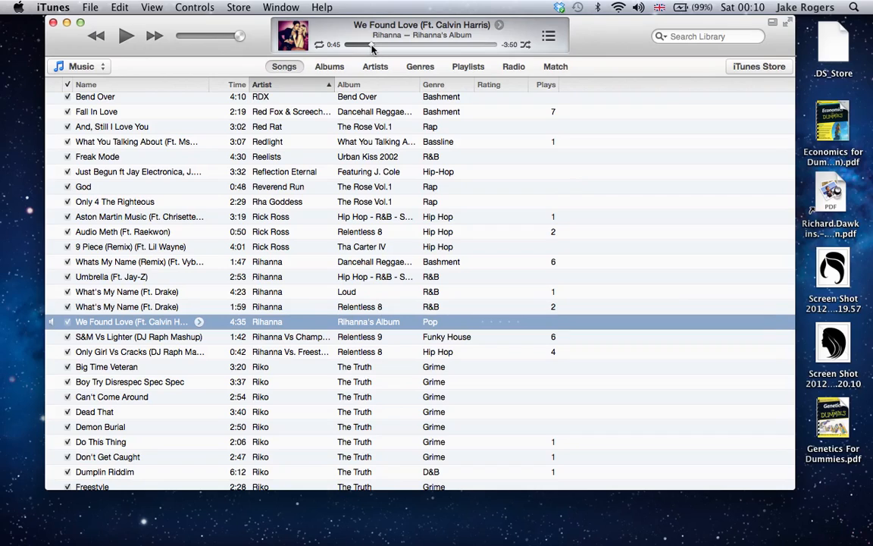
left_click(125, 36)
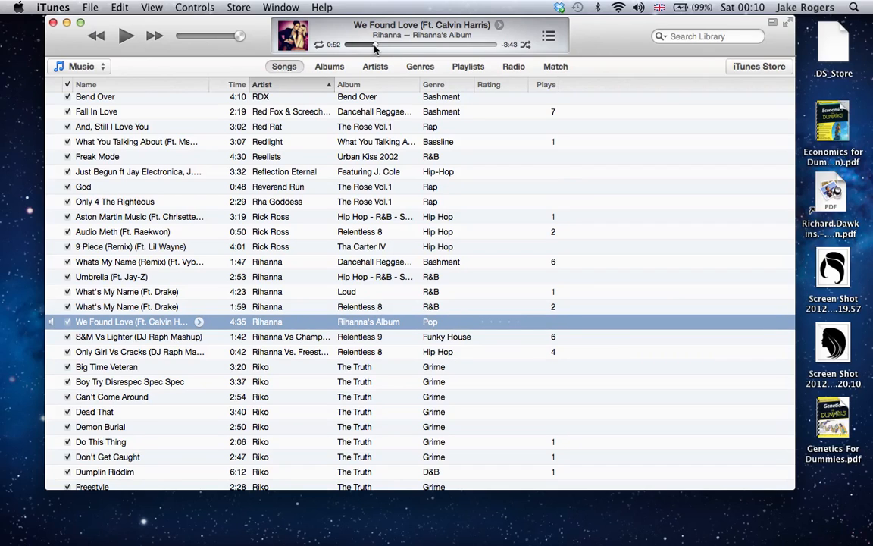
mouse_move(267, 328)
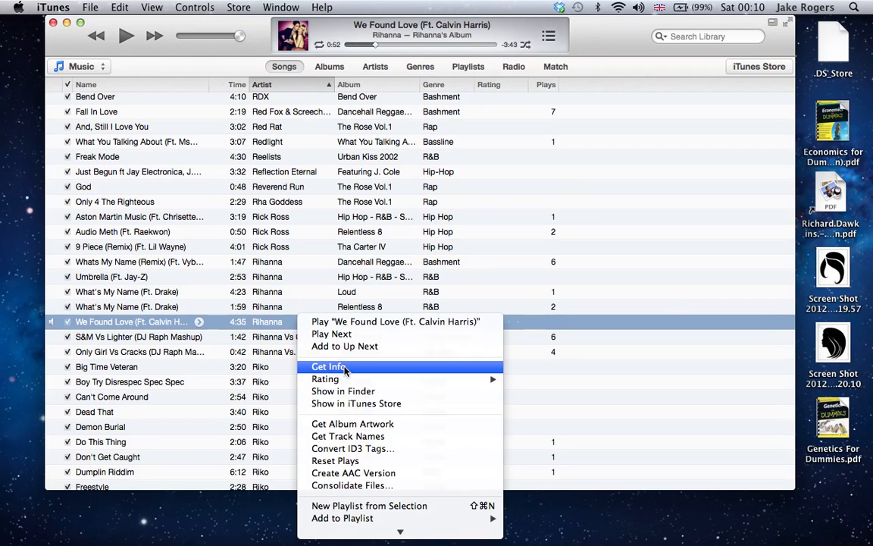
In Get Info Options, enable Start Time for We Found Love at 0:51.5 and confirm.
left_click(328, 365)
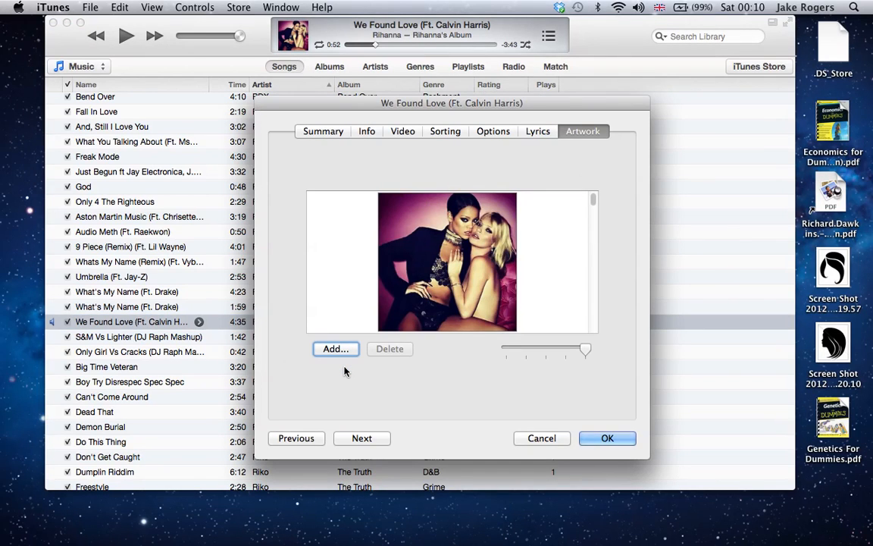
mouse_move(503, 170)
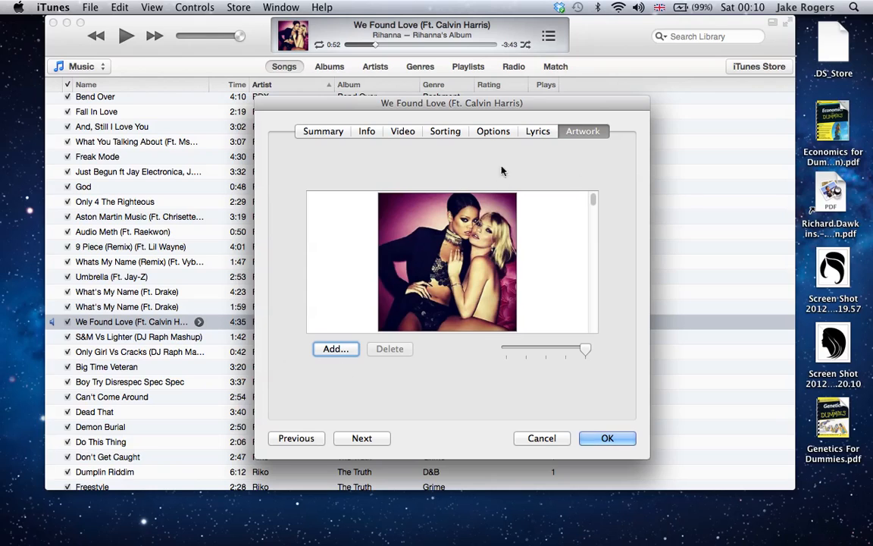
left_click(492, 130)
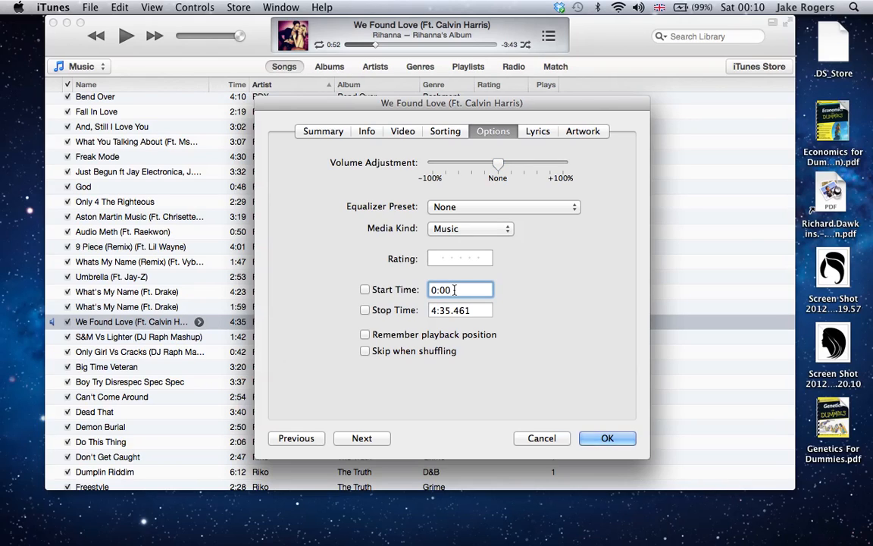
left_click(364, 290)
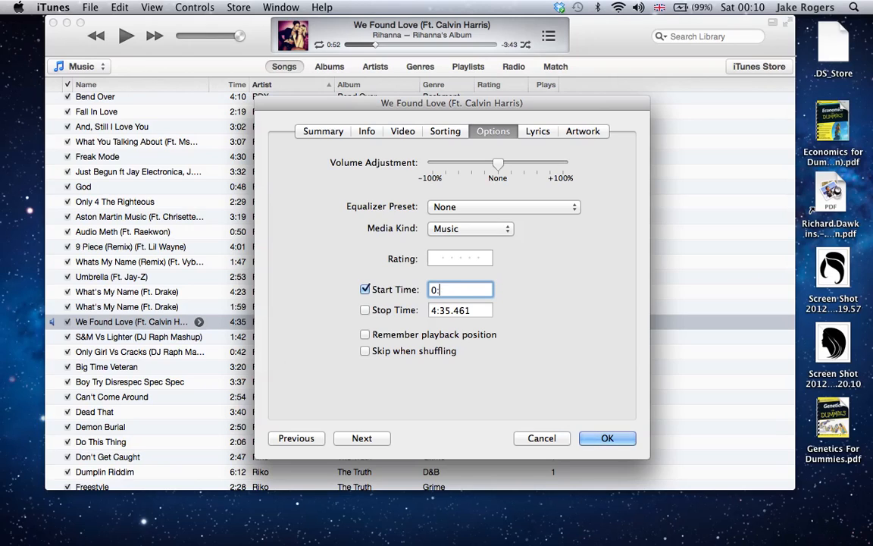
type("51")
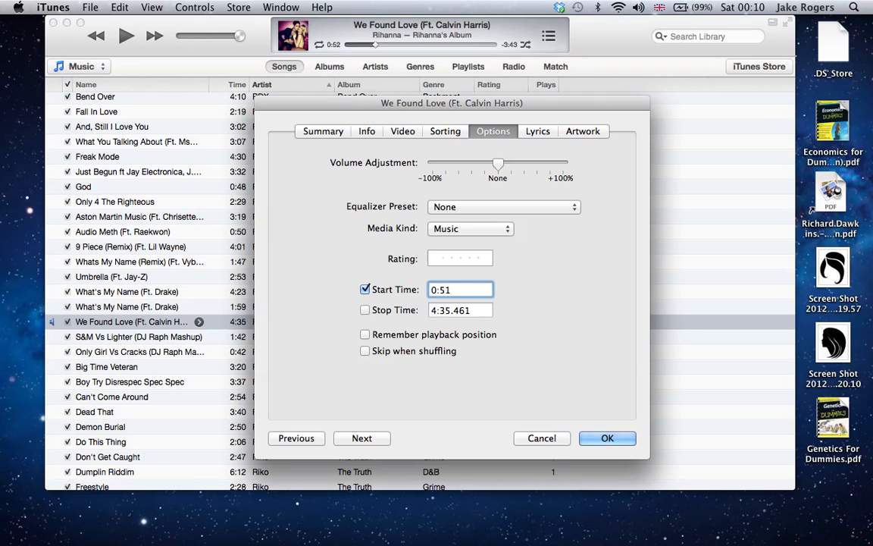
type("5")
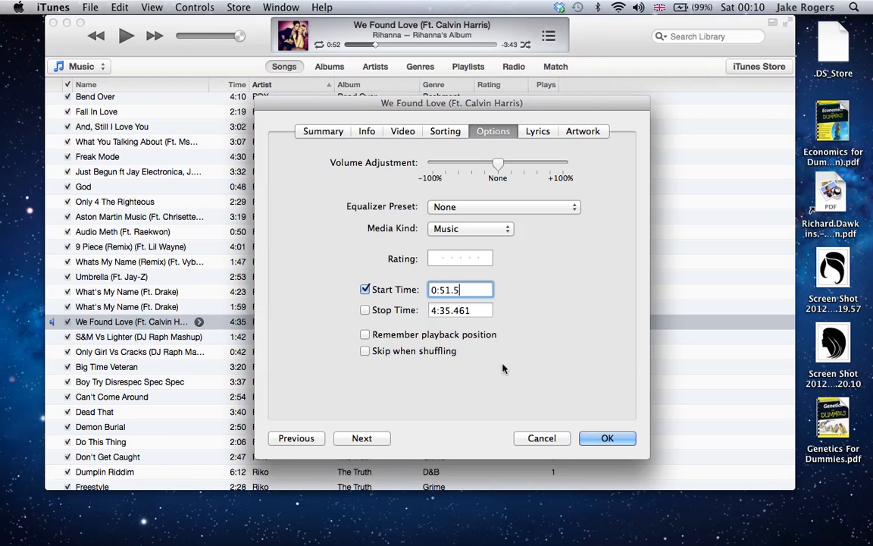
left_click(606, 438)
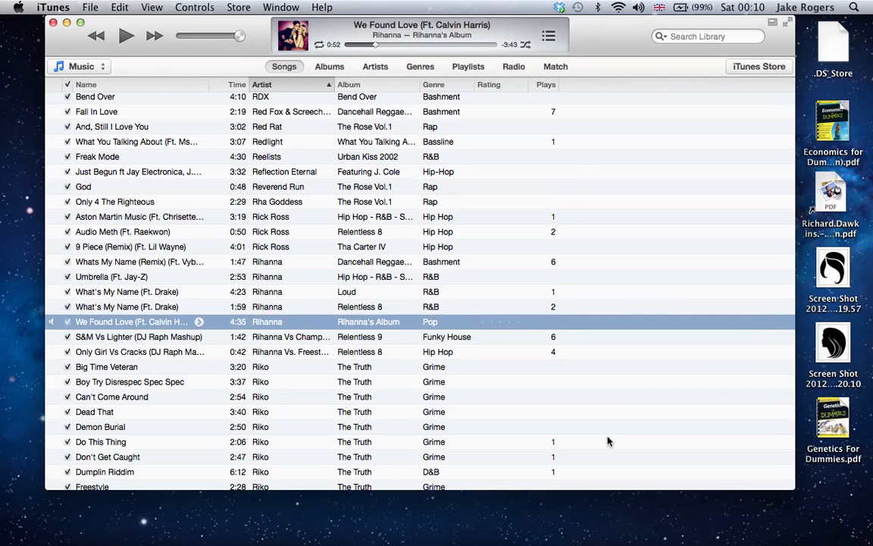
mouse_move(455, 287)
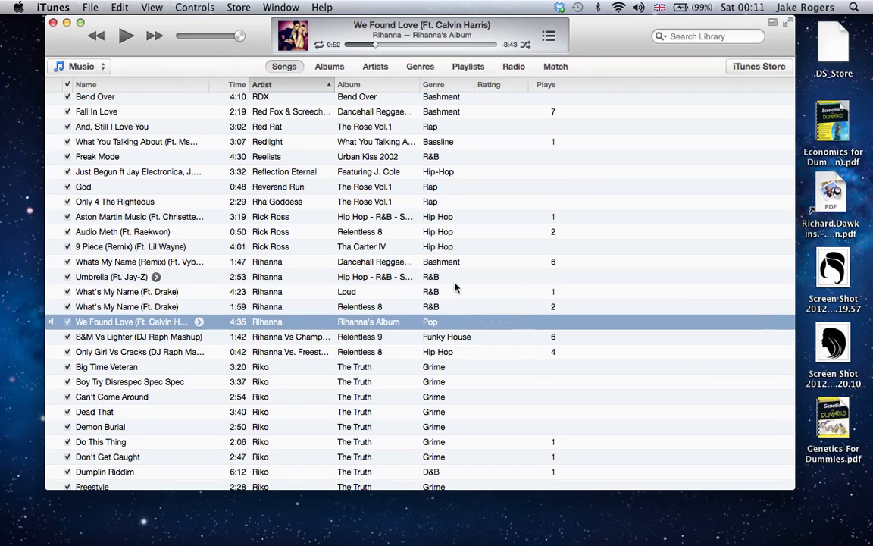
mouse_move(282, 329)
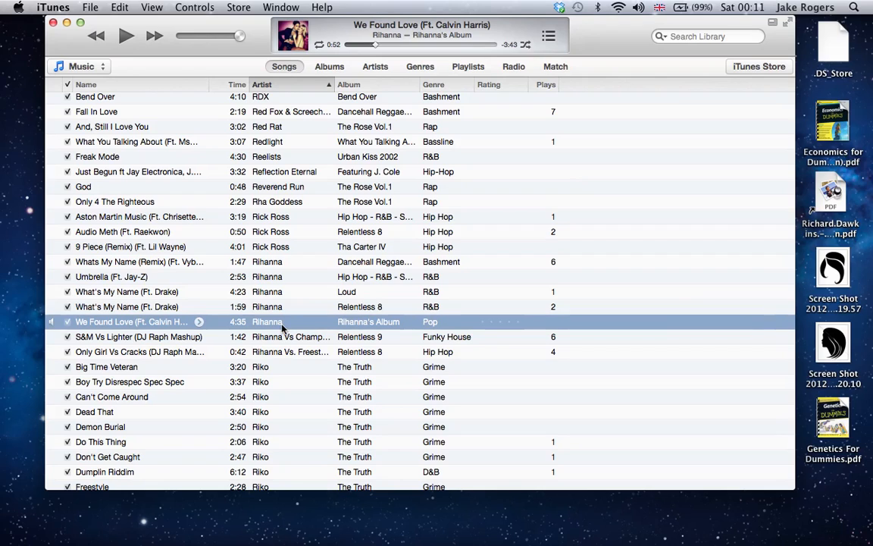
Check the new start, then scrub near the end of the song and pause at about 4:30.
left_click(127, 36)
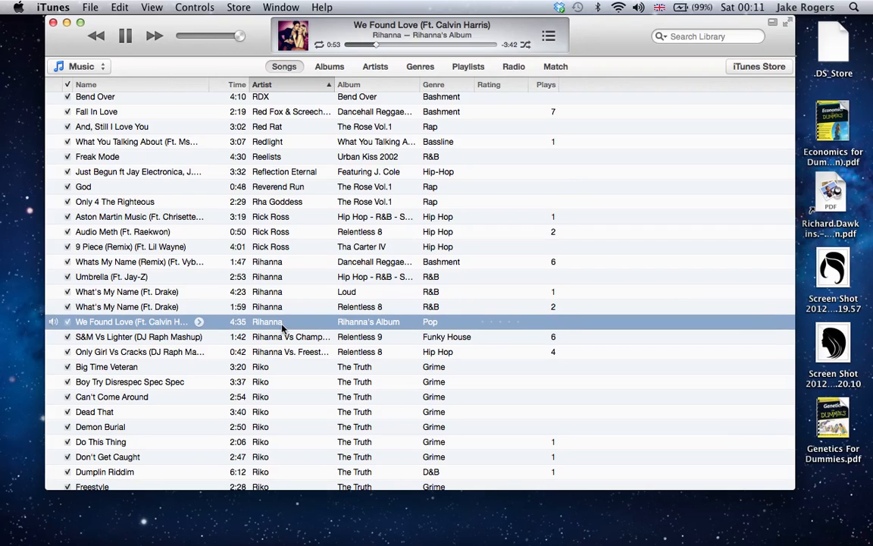
left_click(124, 37)
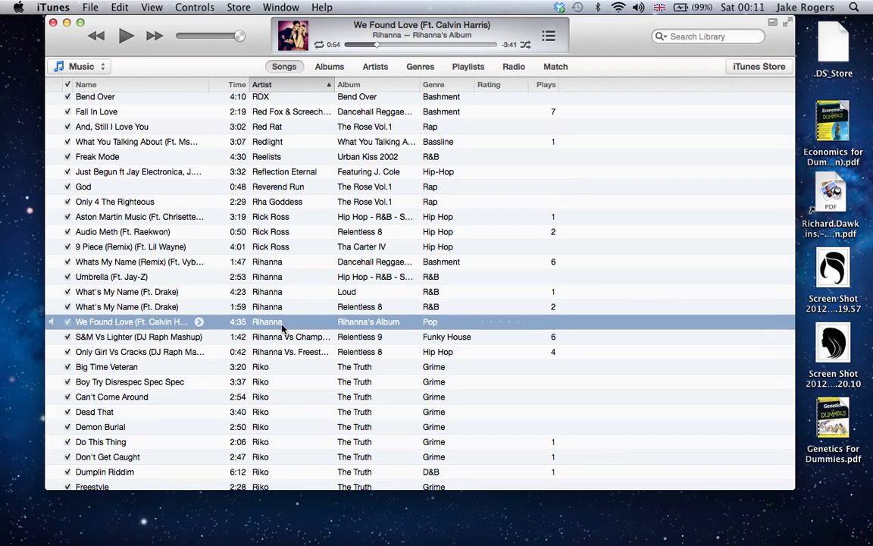
mouse_move(487, 51)
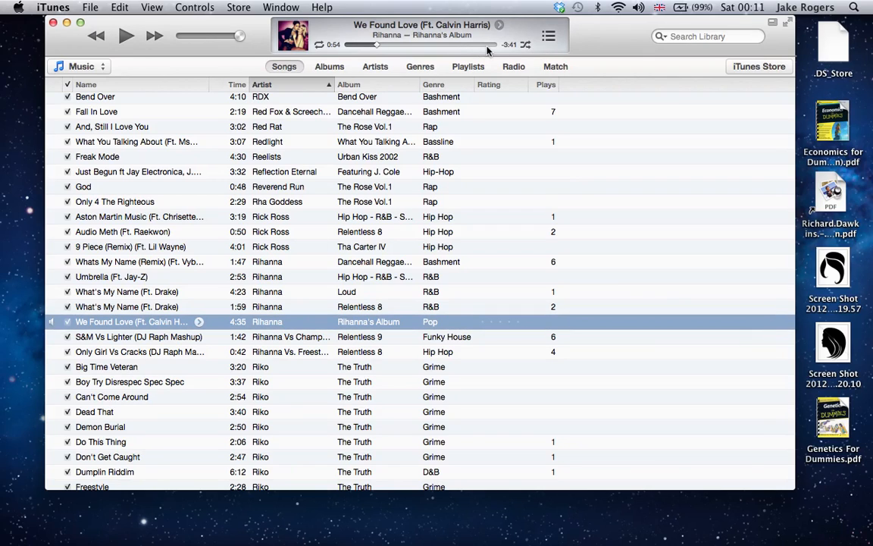
left_click(126, 36)
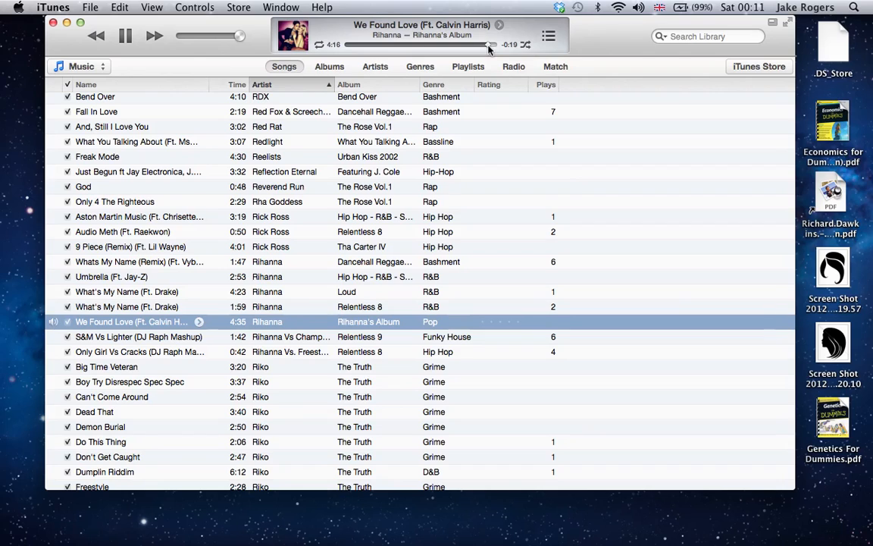
left_click(493, 44)
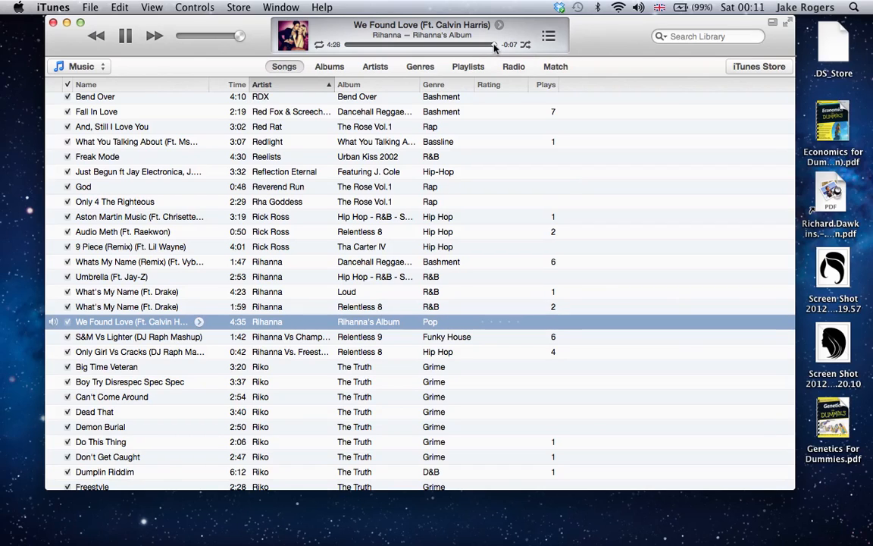
left_click(126, 36)
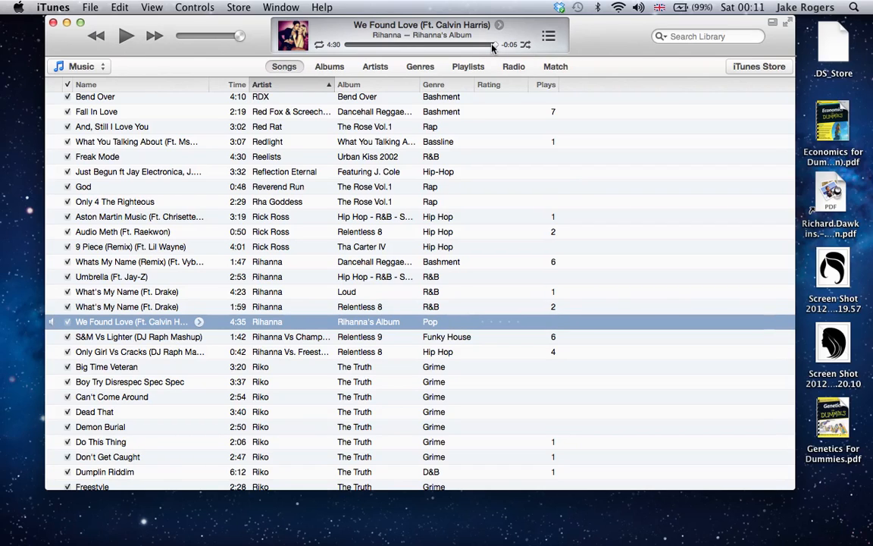
mouse_move(528, 73)
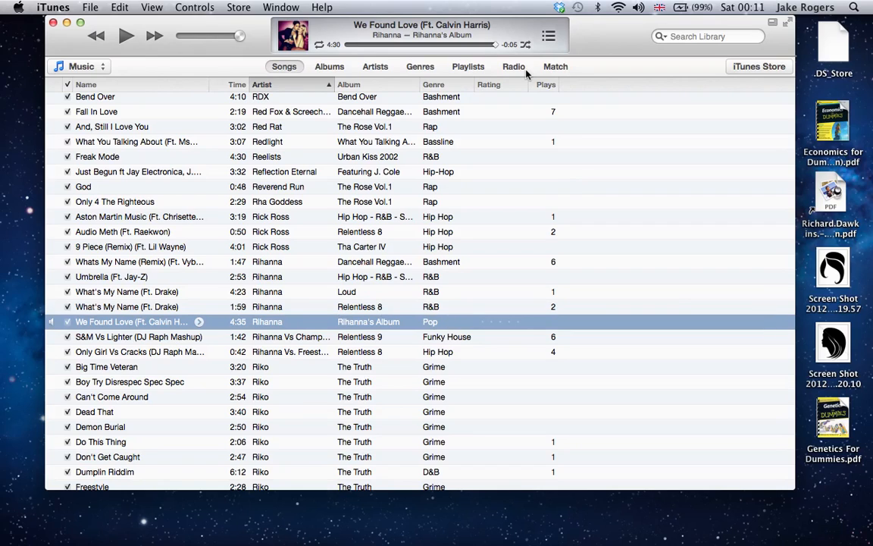
mouse_move(497, 52)
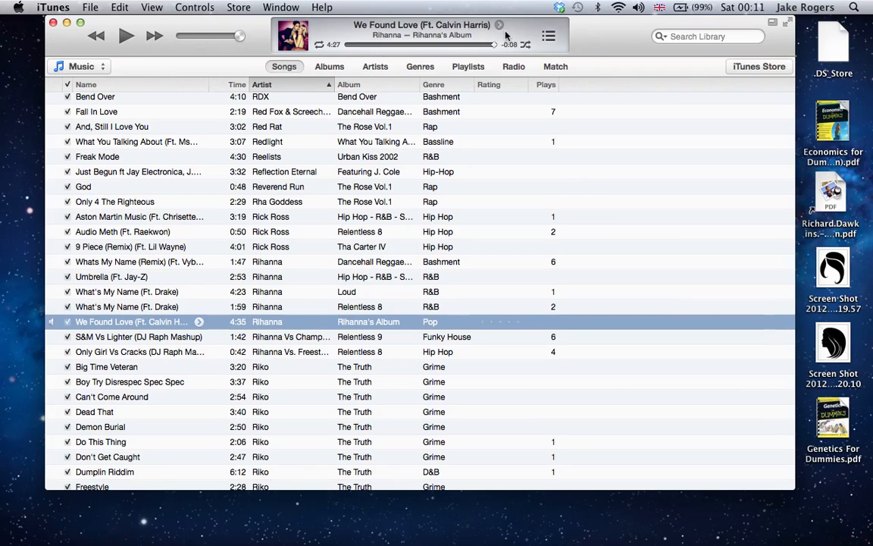
mouse_move(340, 33)
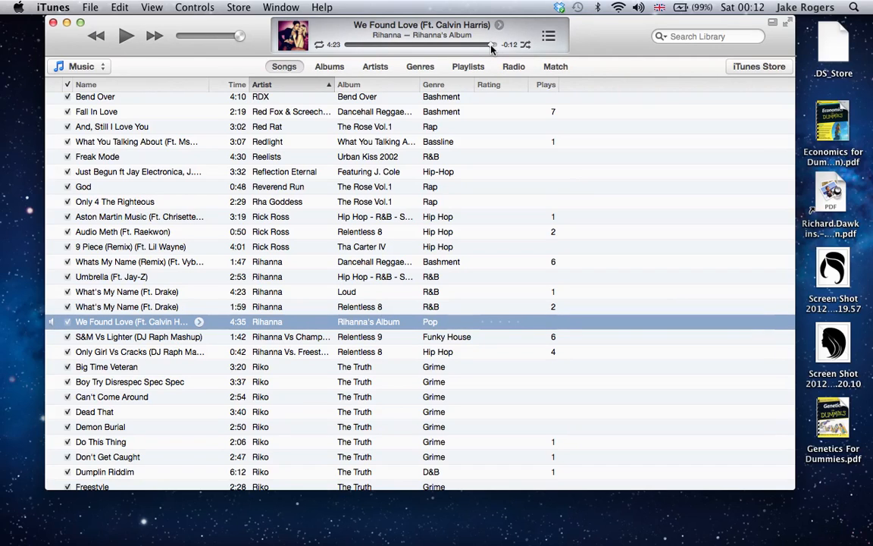
Move playback back to about 4:25 and pause there as the intended stop point.
left_click(125, 36)
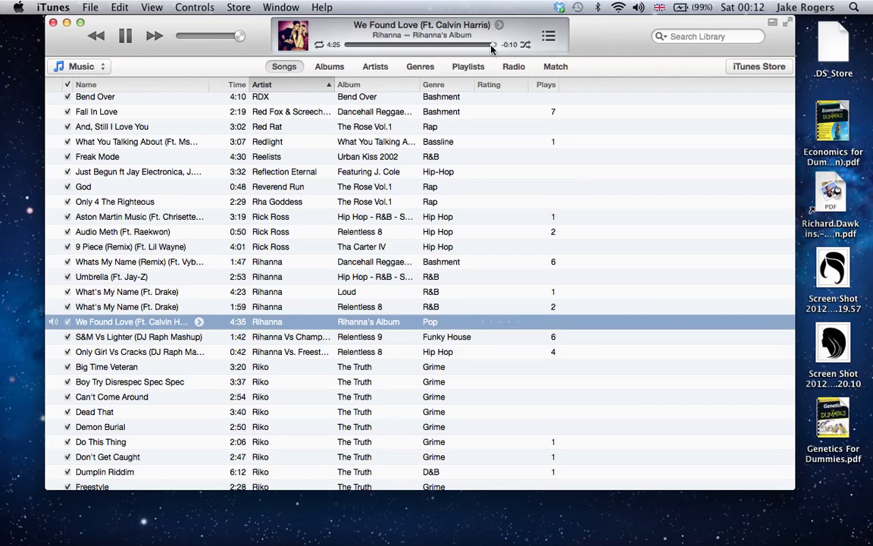
left_click(125, 36)
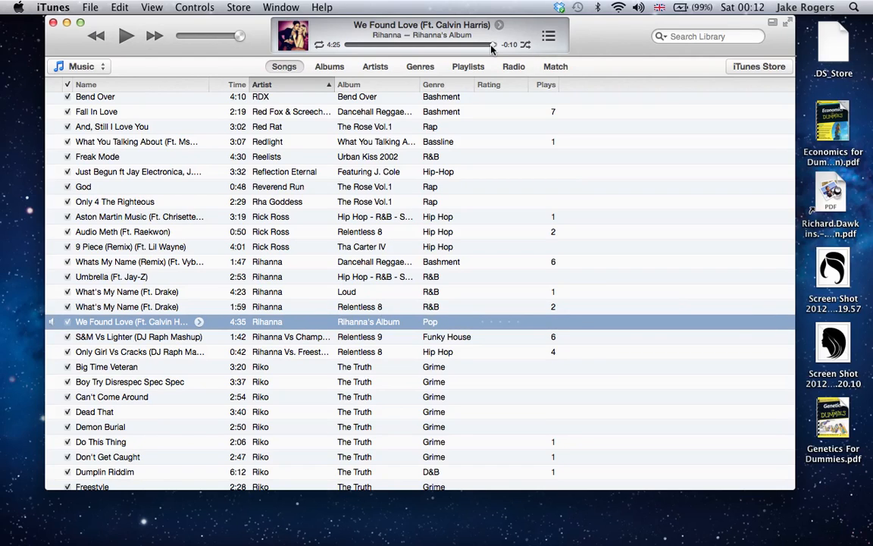
mouse_move(338, 57)
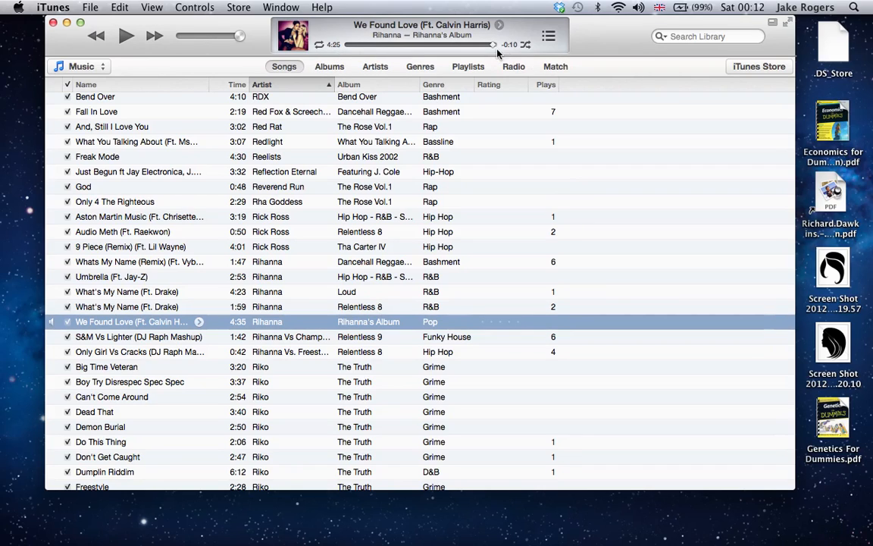
mouse_move(464, 74)
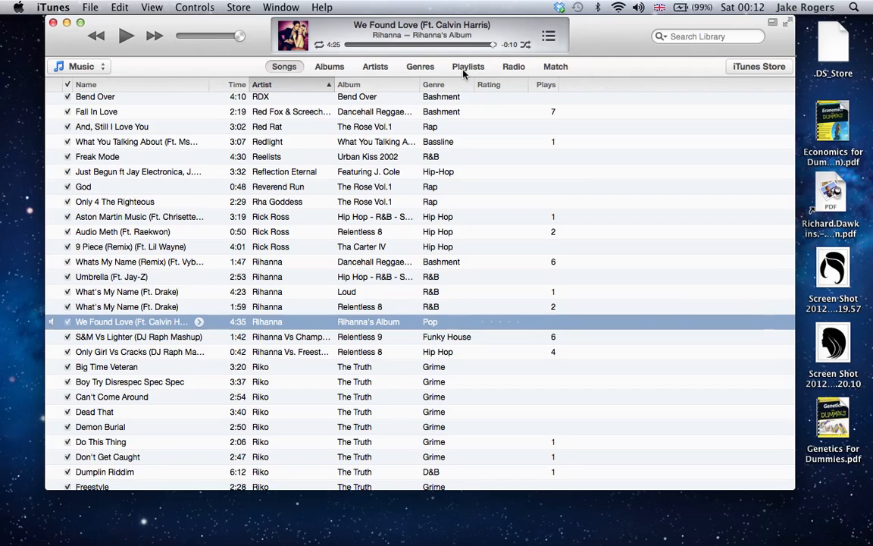
mouse_move(449, 85)
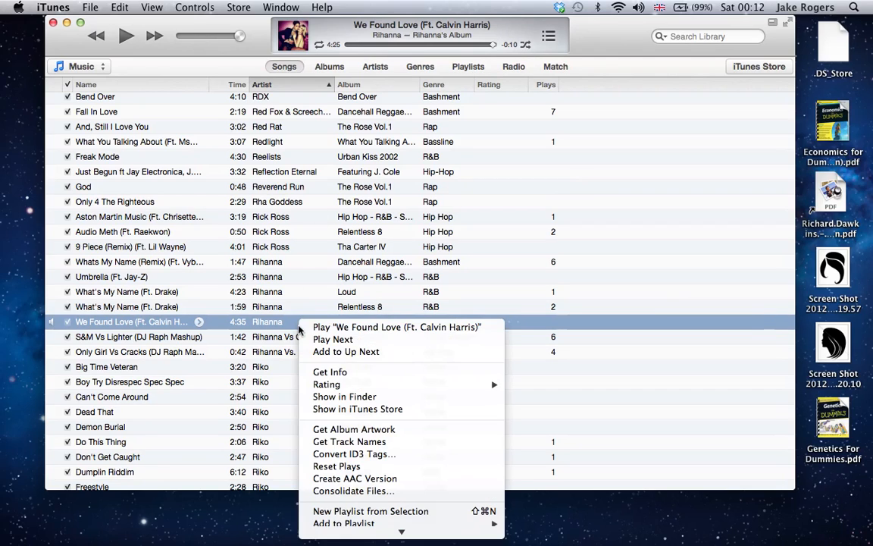
In Get Info Options, enable Stop Time at 4:25.5 alongside the 0:51.5 start and save.
left_click(331, 371)
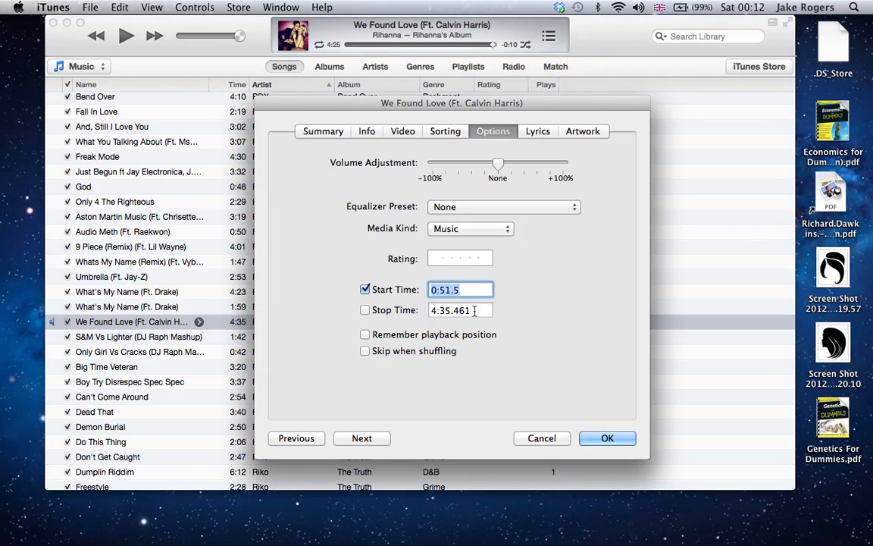
left_click(461, 309)
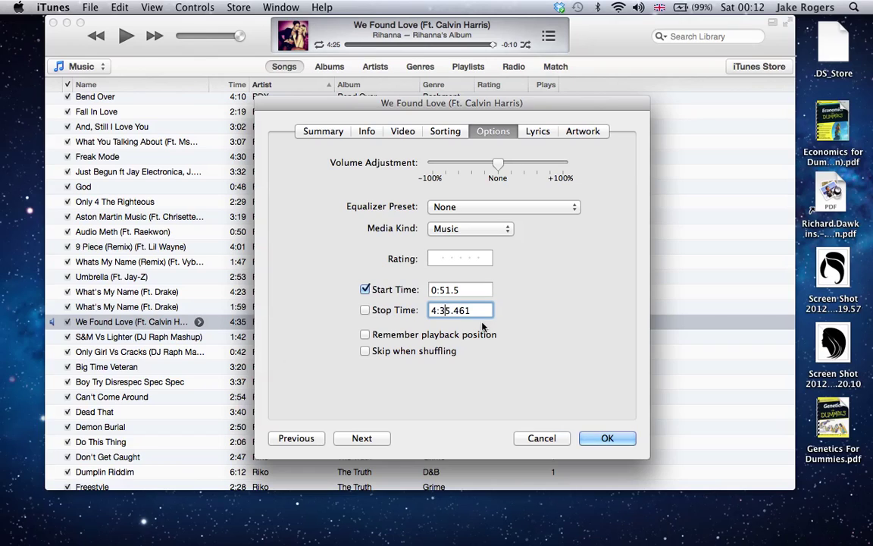
mouse_move(341, 47)
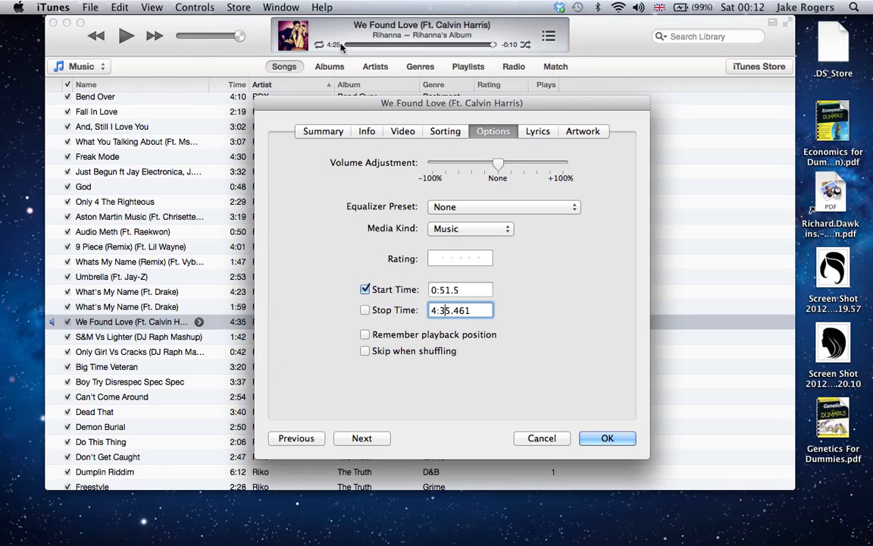
left_click(363, 309)
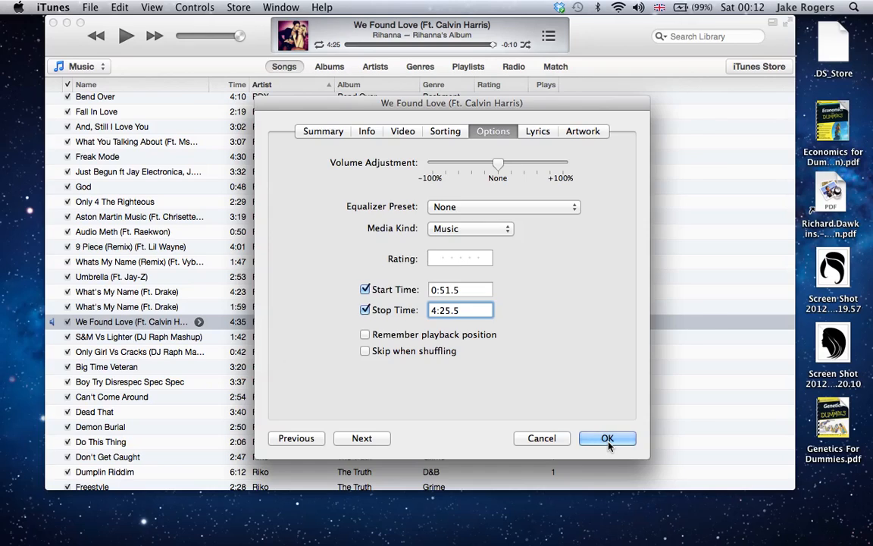
left_click(607, 438)
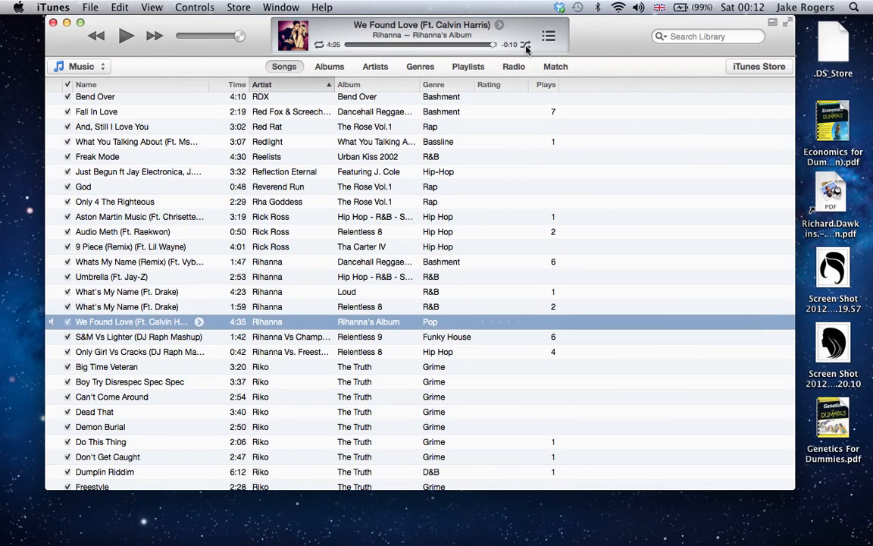
mouse_move(376, 279)
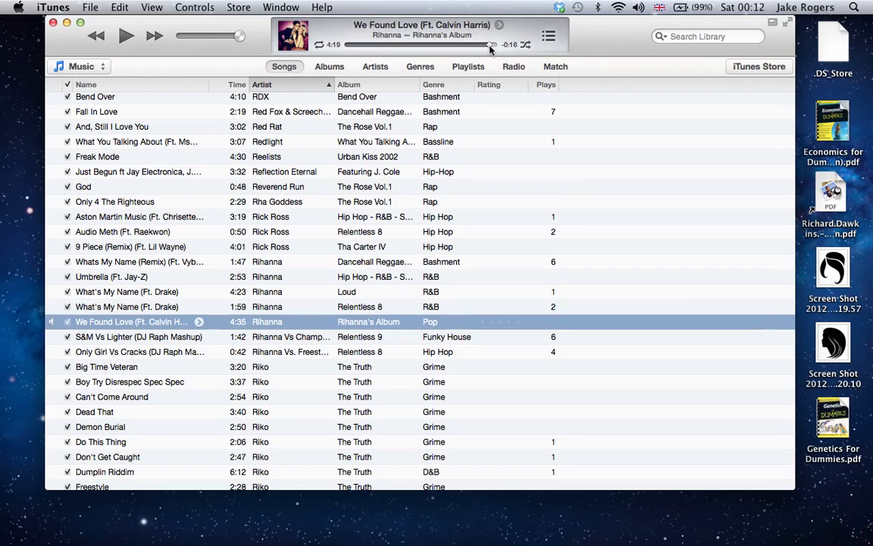
mouse_move(431, 206)
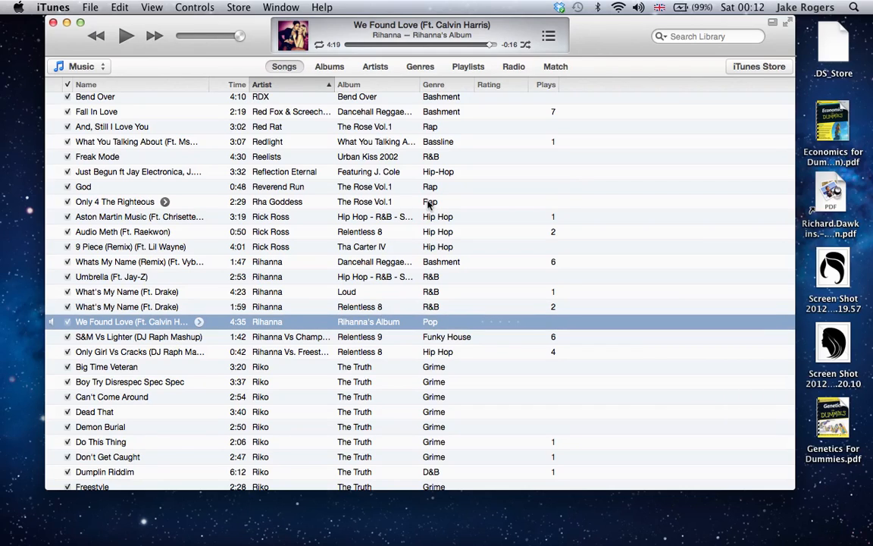
Resume near the end to confirm it stops at 4:25.5 and advances to S&M Vs Lighter, then pause.
left_click(126, 36)
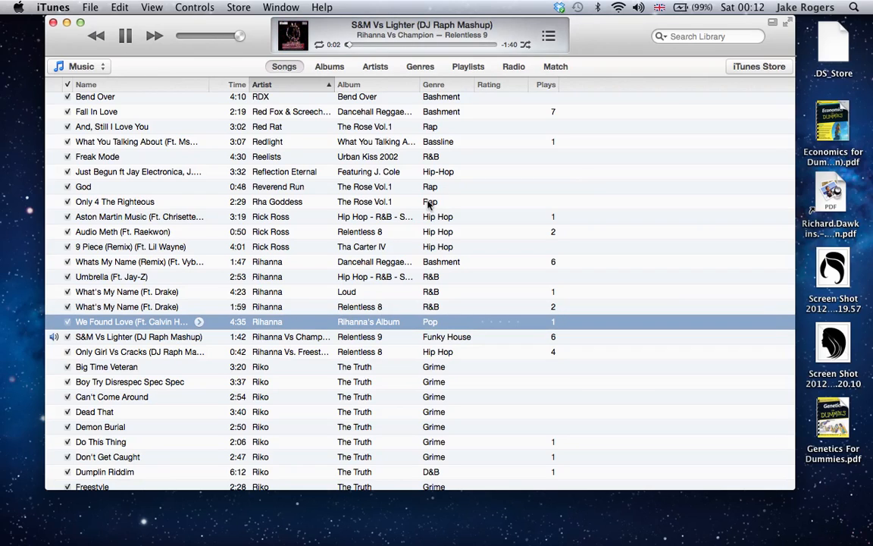
left_click(124, 36)
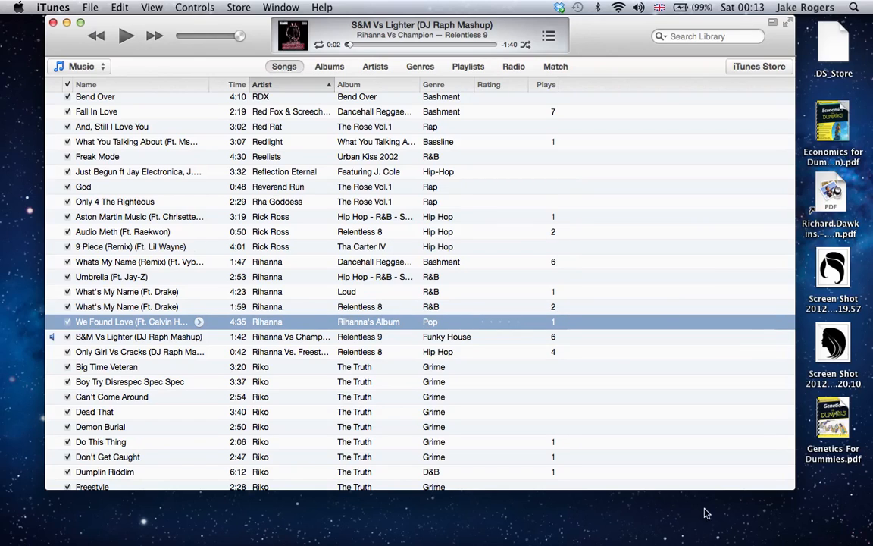
mouse_move(770, 516)
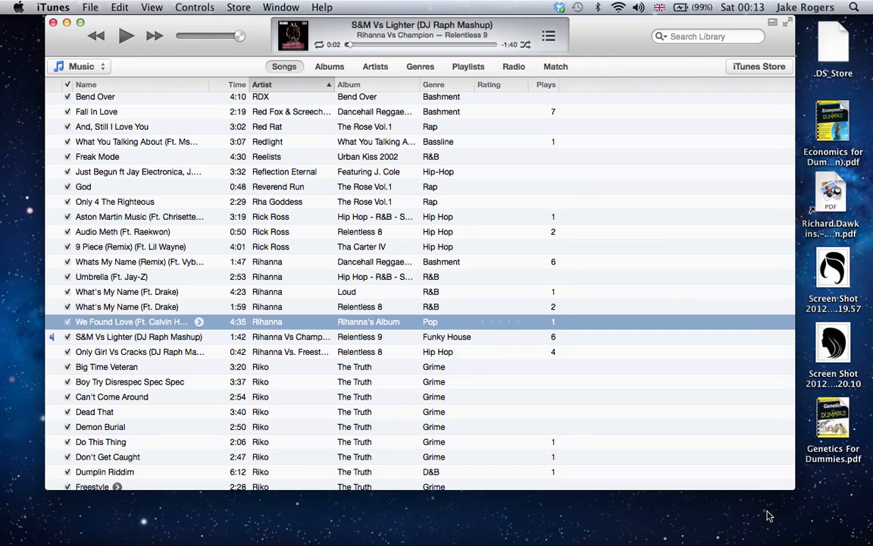